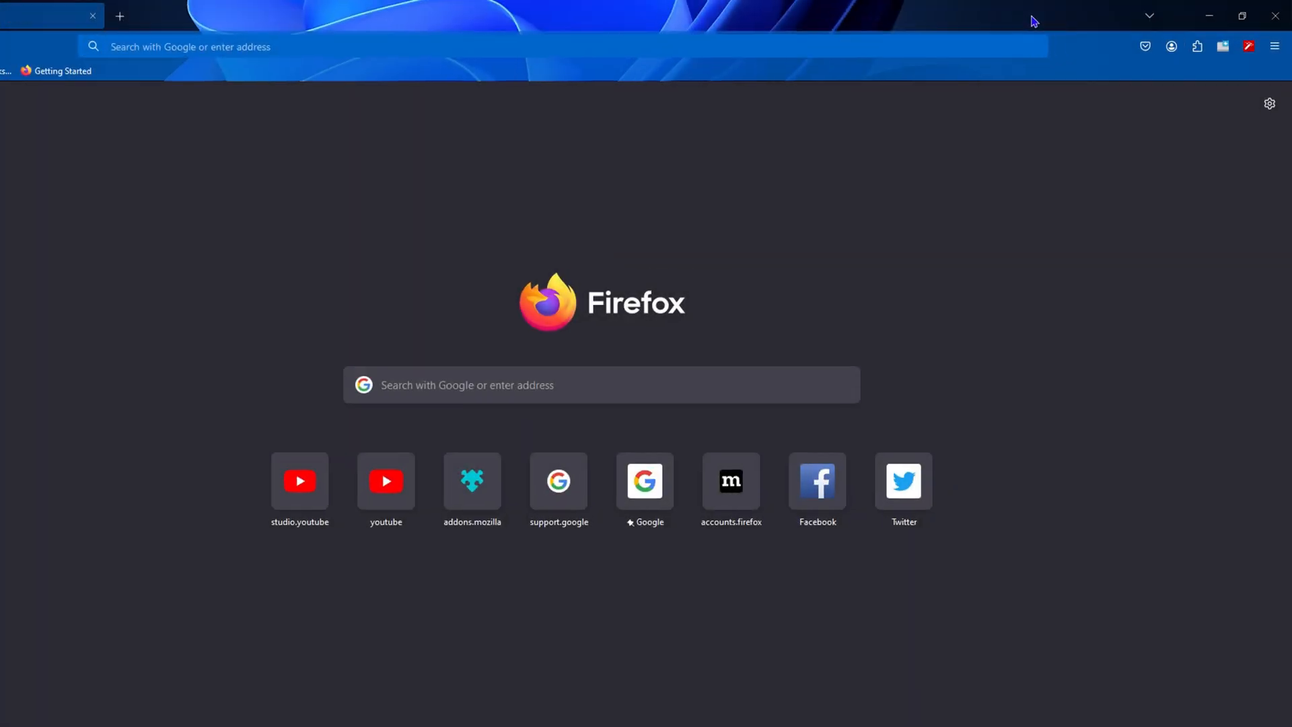
Show the installed extensions list from the toolbar Extensions button
{"action": "left_click", "coordinate": [1198, 46]}
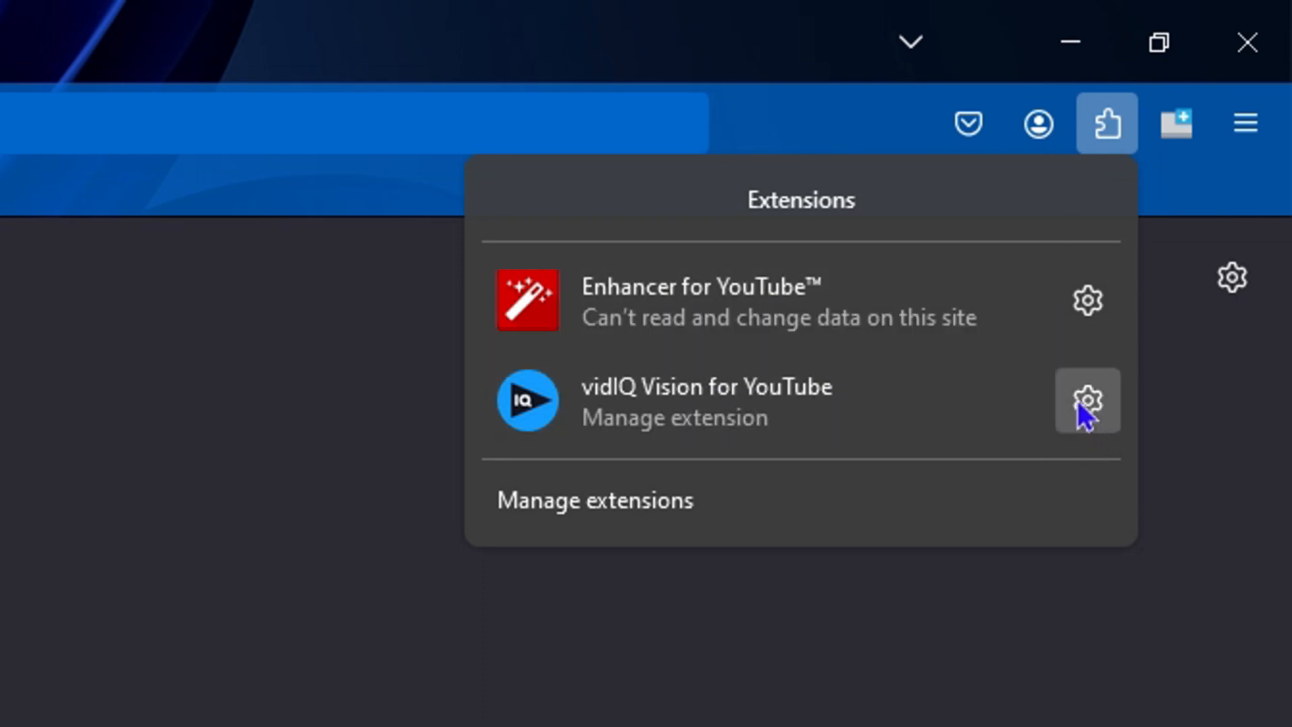
Pin vidIQ Vision for YouTube to the toolbar via its gear menu
{"action": "left_click", "coordinate": [1085, 402]}
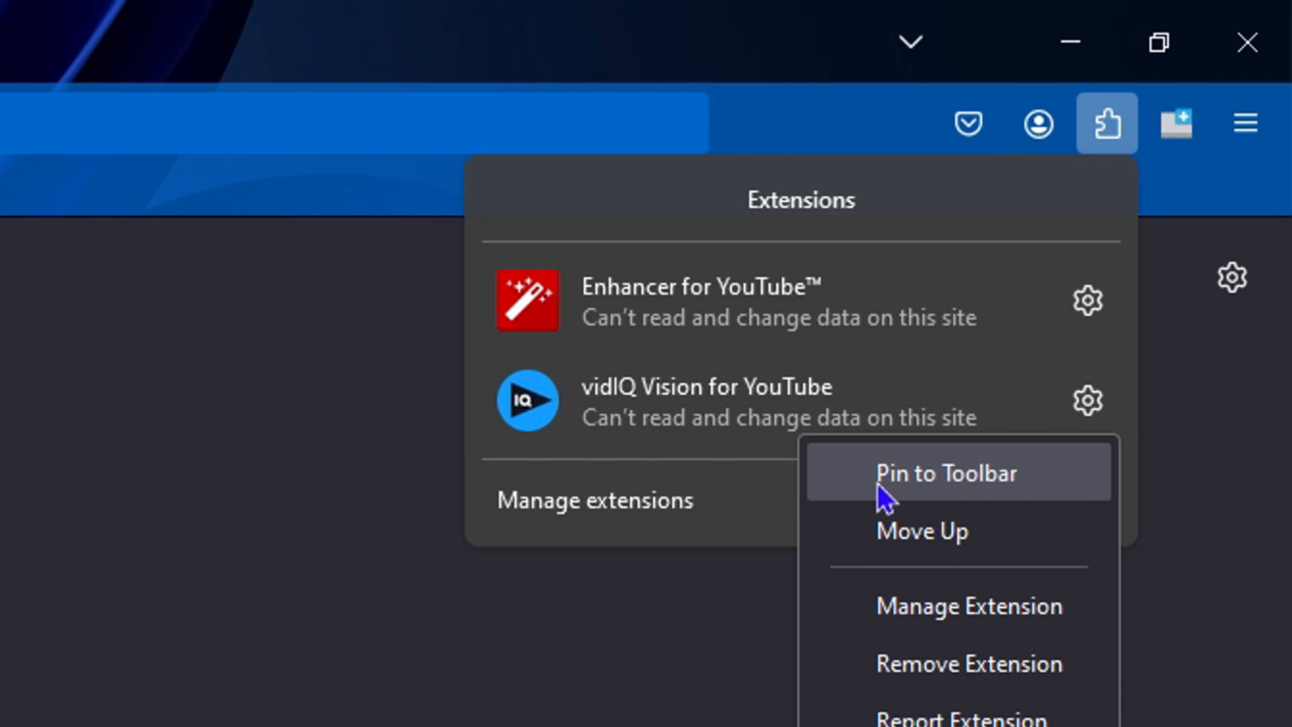
{"action": "left_click", "coordinate": [922, 530]}
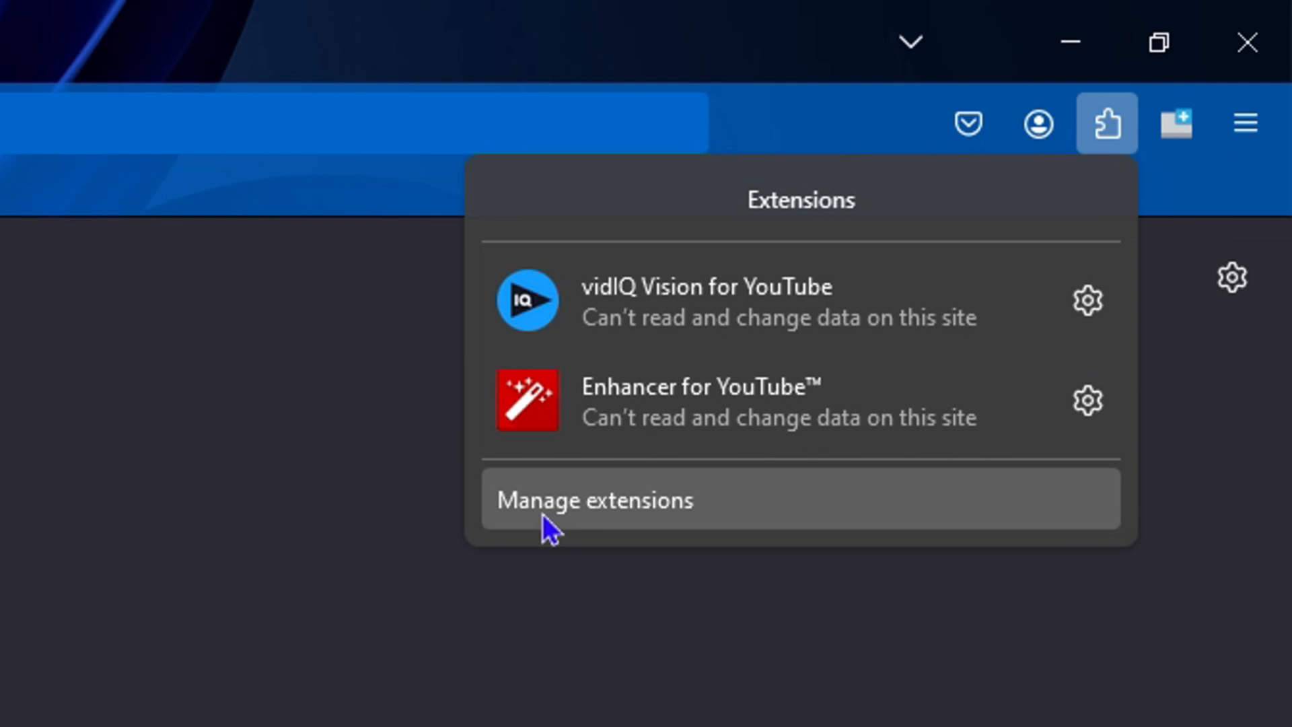
Go to the Manage Your Extensions (about:addons) page
{"action": "left_click", "coordinate": [593, 500]}
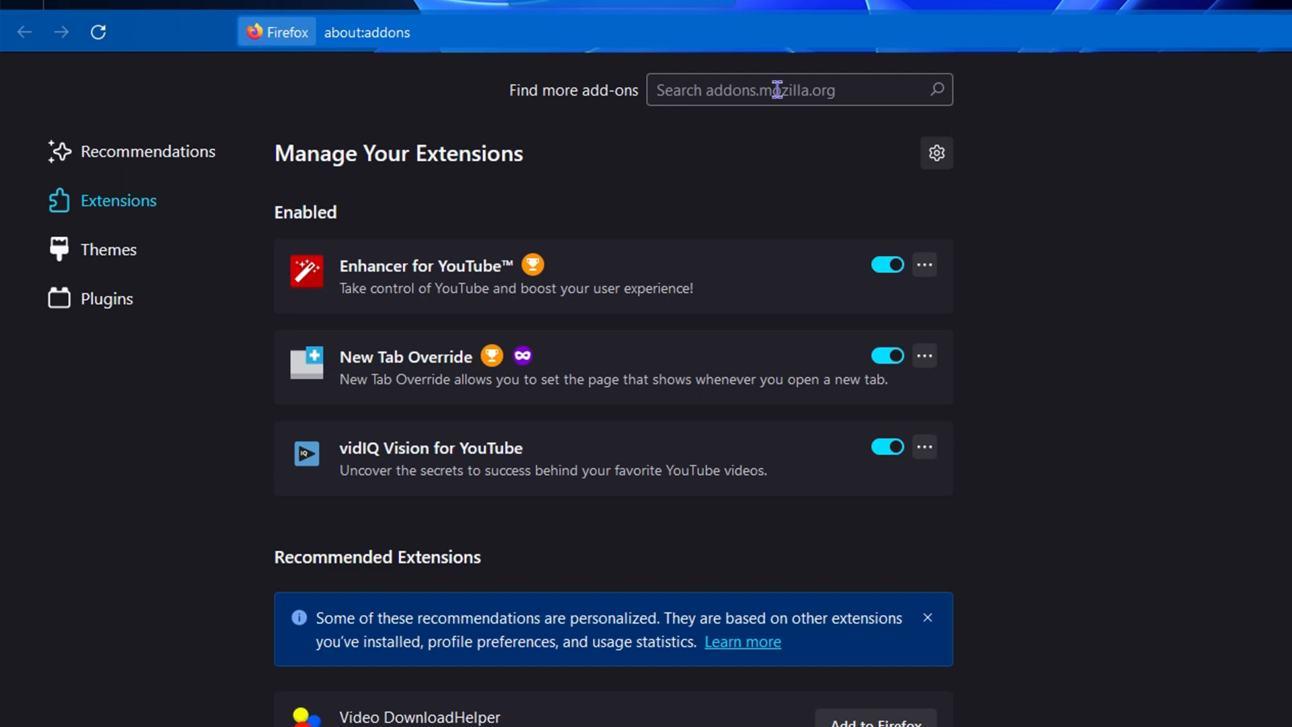
{"action": "mouse_move", "coordinate": [887, 355]}
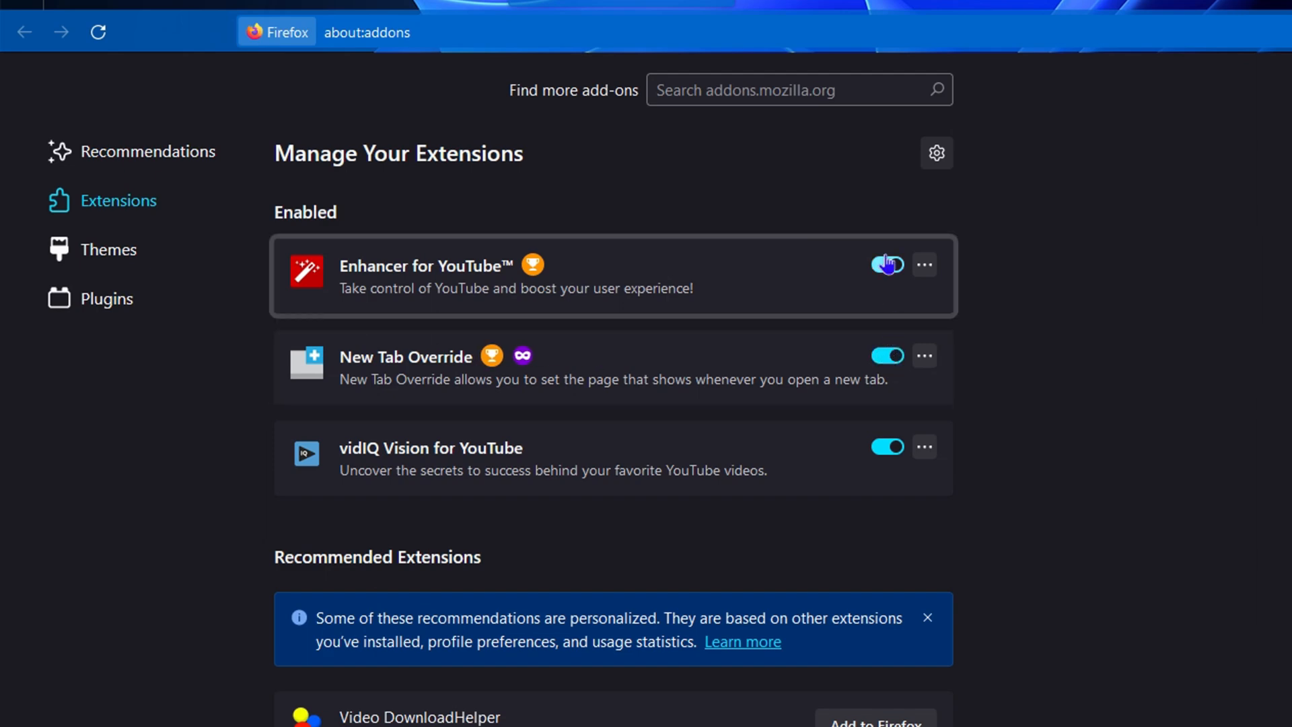
Turn off Enhancer for YouTube and return to the full extensions list
{"action": "left_click", "coordinate": [887, 264]}
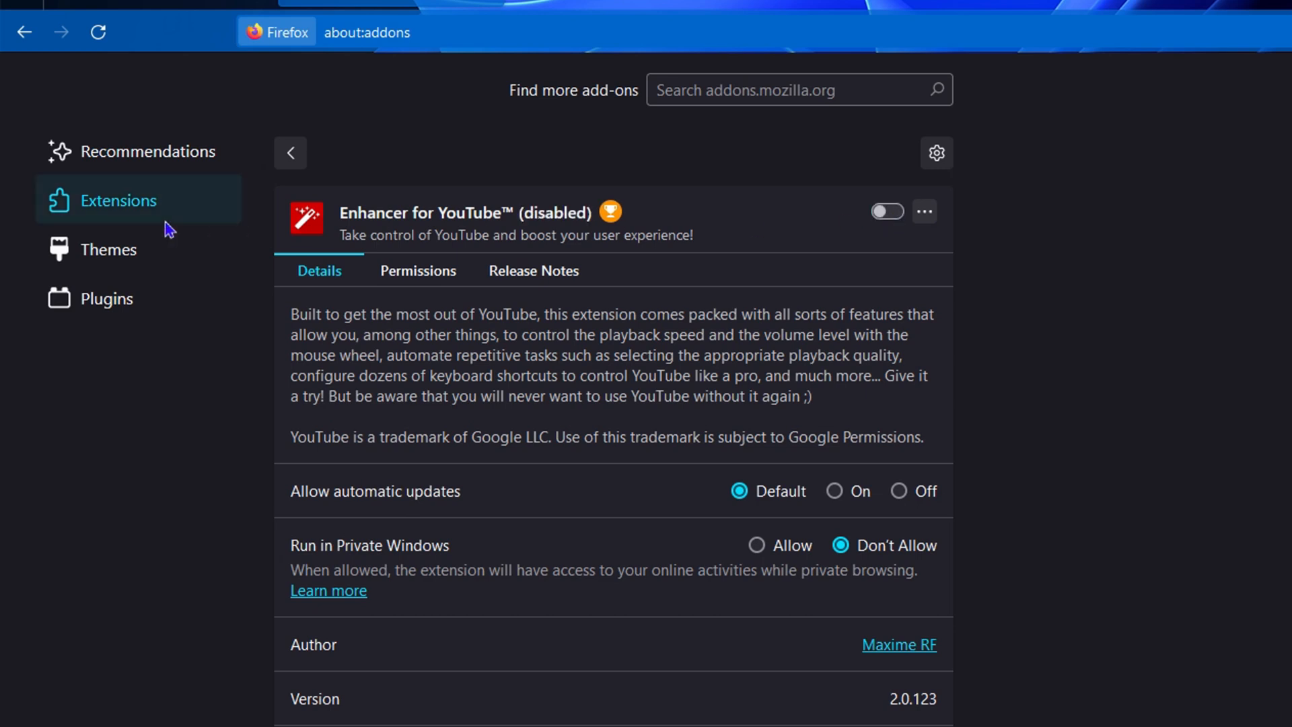
{"action": "left_click", "coordinate": [290, 153]}
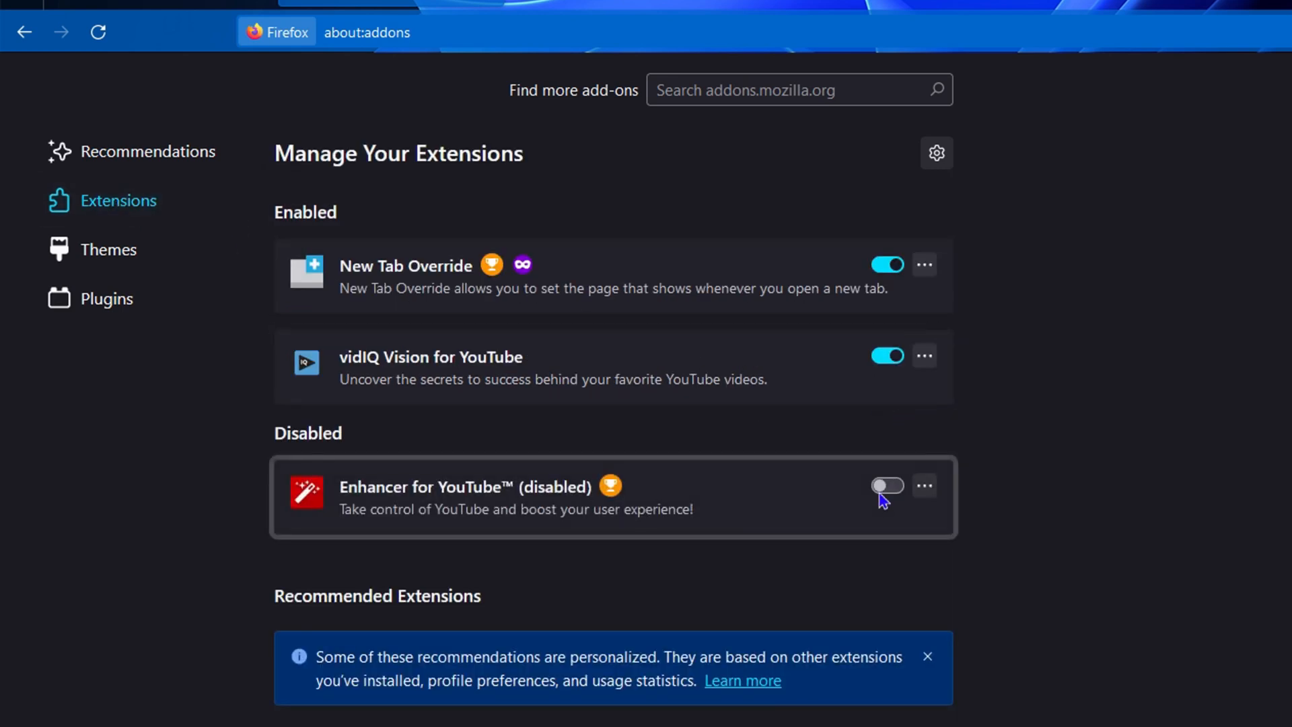
{"action": "left_click", "coordinate": [887, 484]}
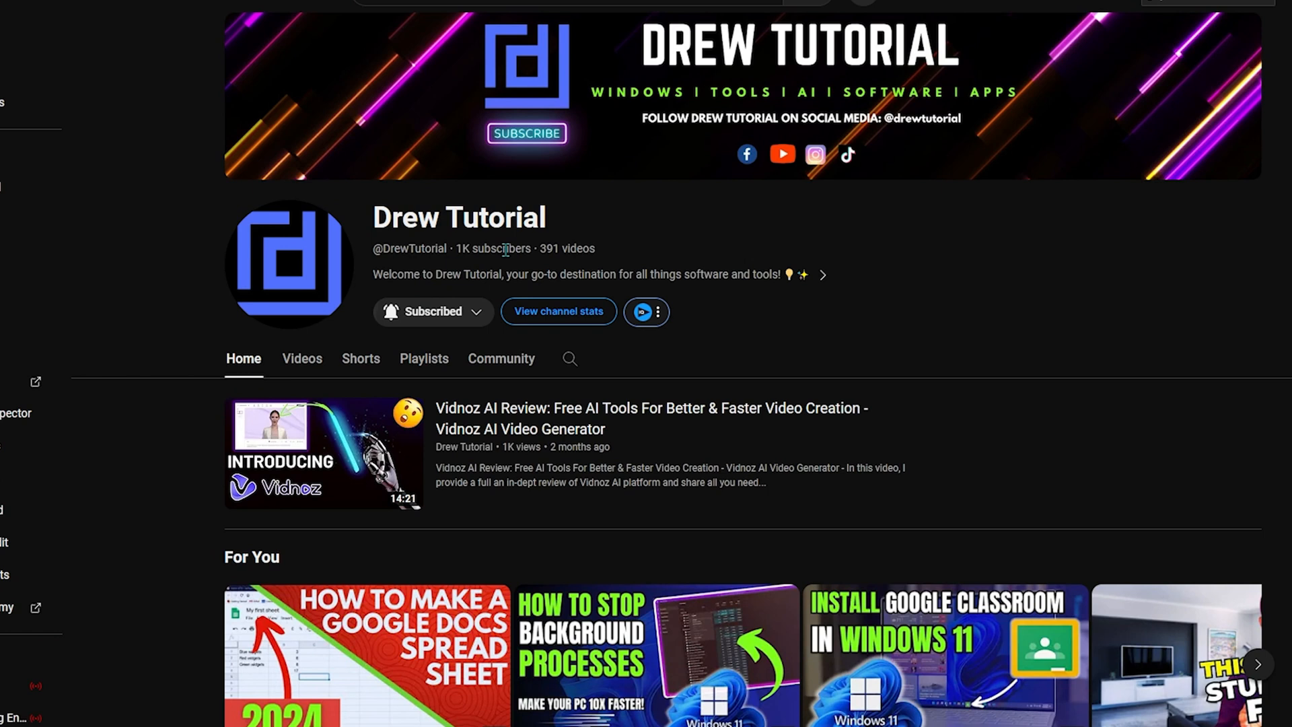
{"action": "mouse_move", "coordinate": [560, 244]}
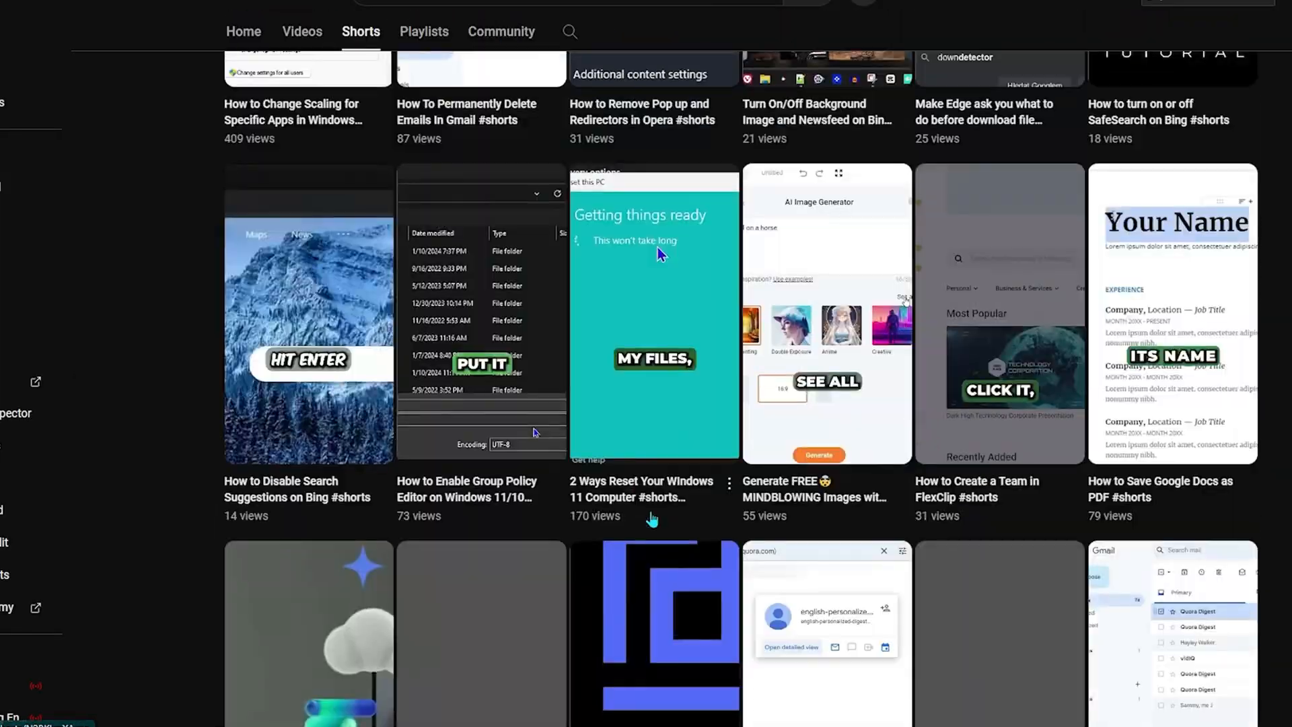
Scroll through the channel's Shorts video grid on YouTube
{"action": "scroll", "scroll_direction": "down", "scroll_amount": 3}
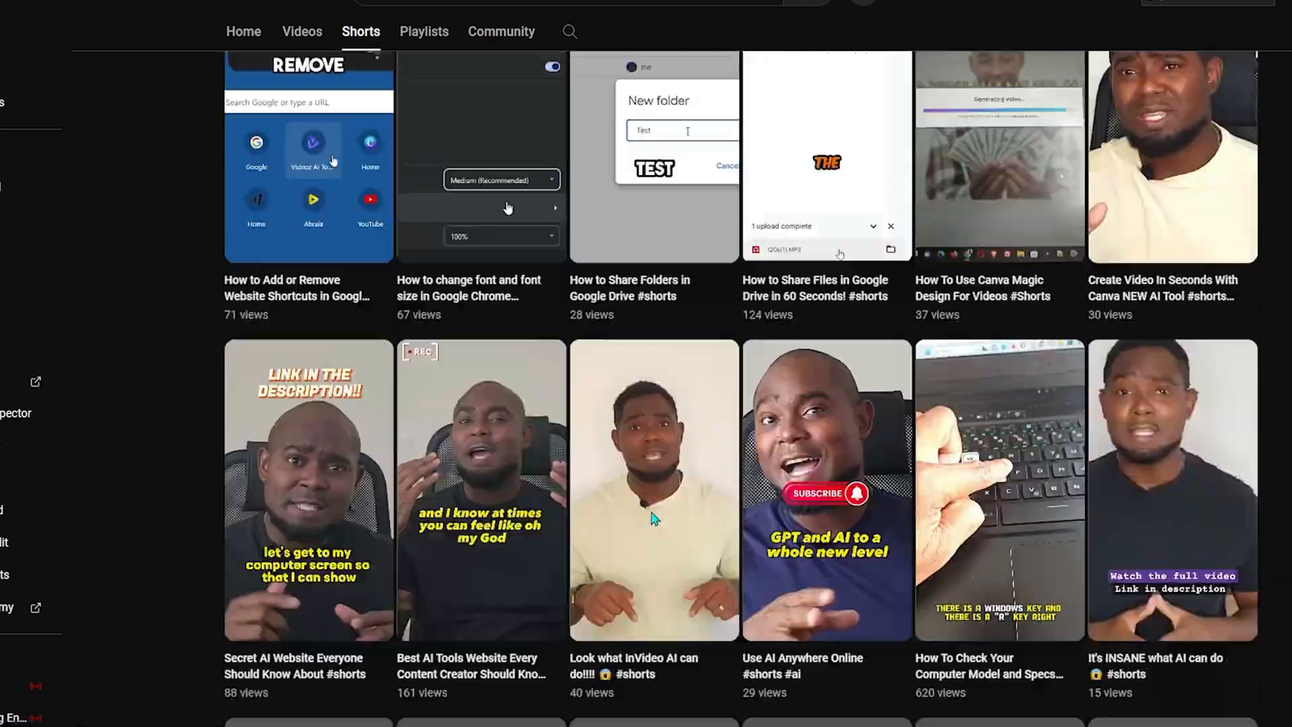